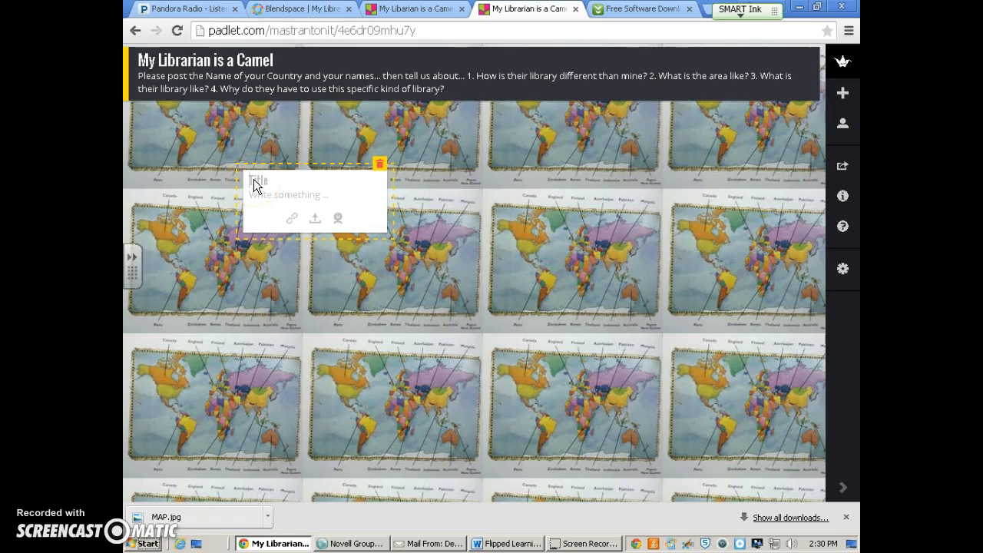
text(Kem)
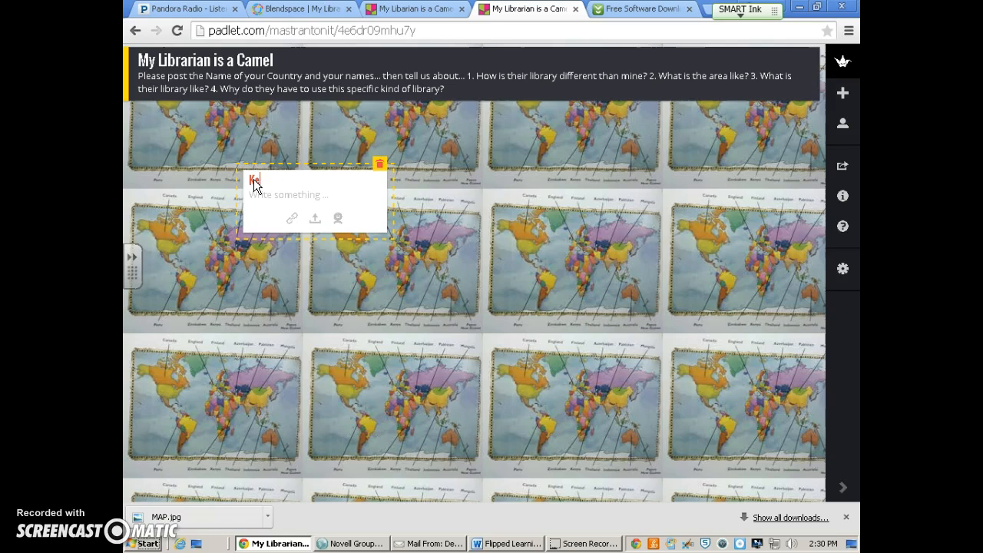
text(Kenya -)
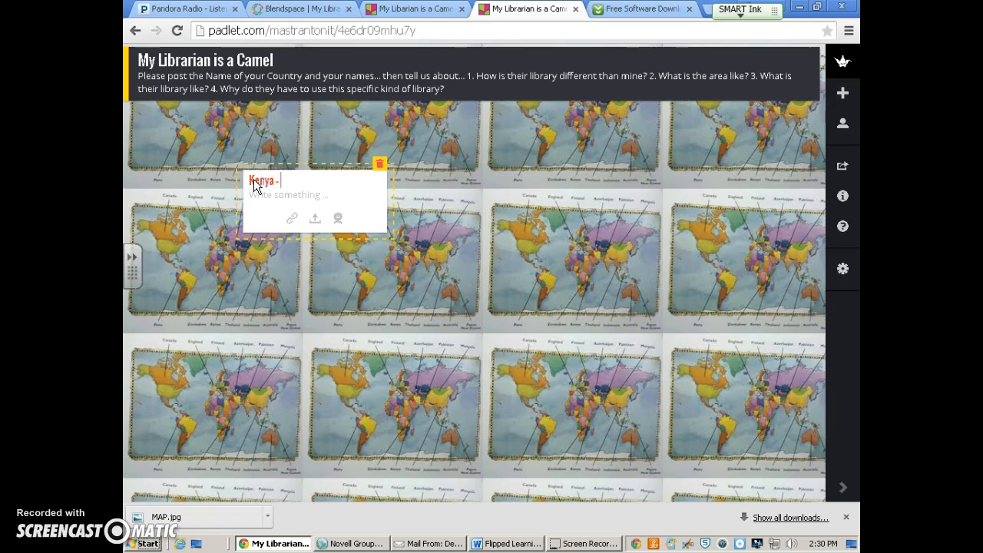
text(3C Class)
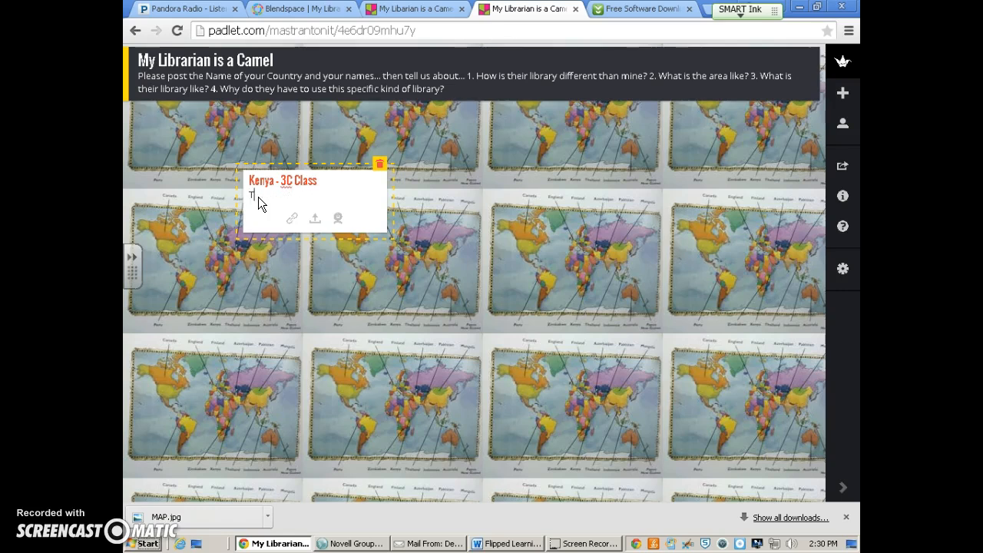
text(The library in)
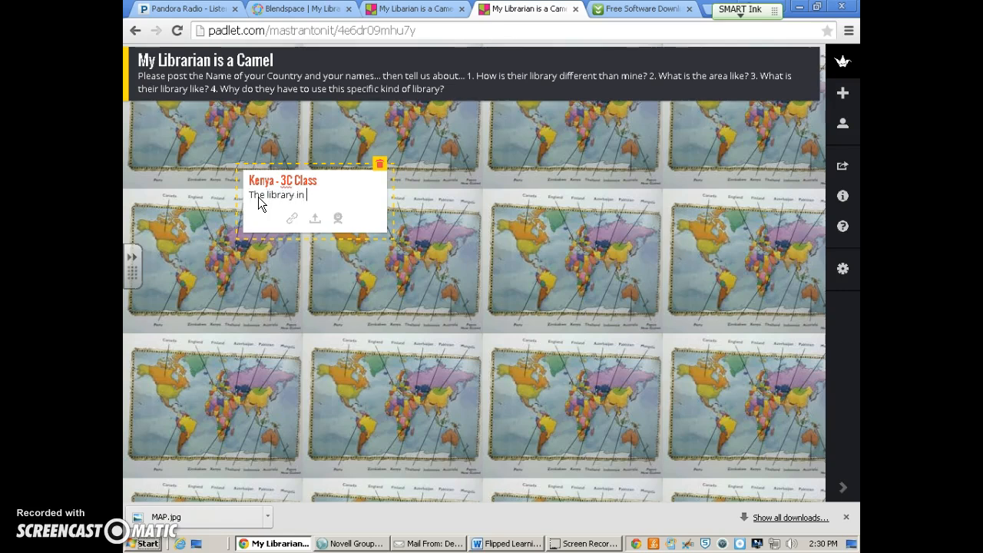
text(Kenya was a)
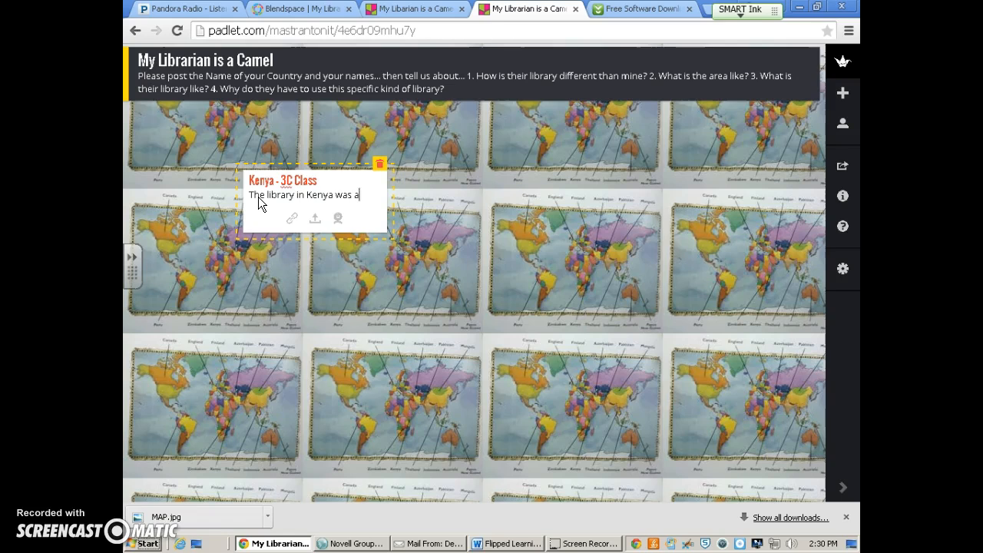
text(camel.  Kenya is)
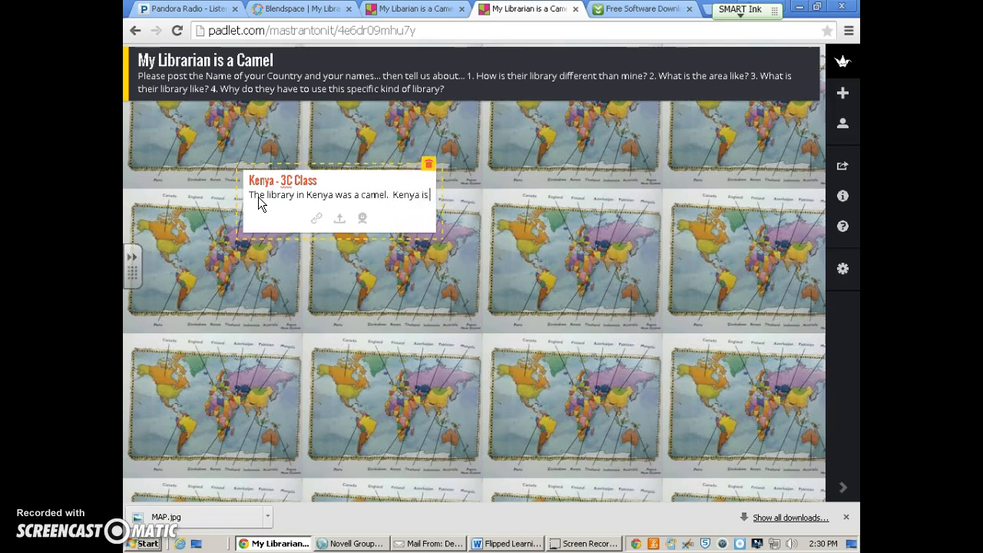
text(dry and sandy.  They did not have a real librar)
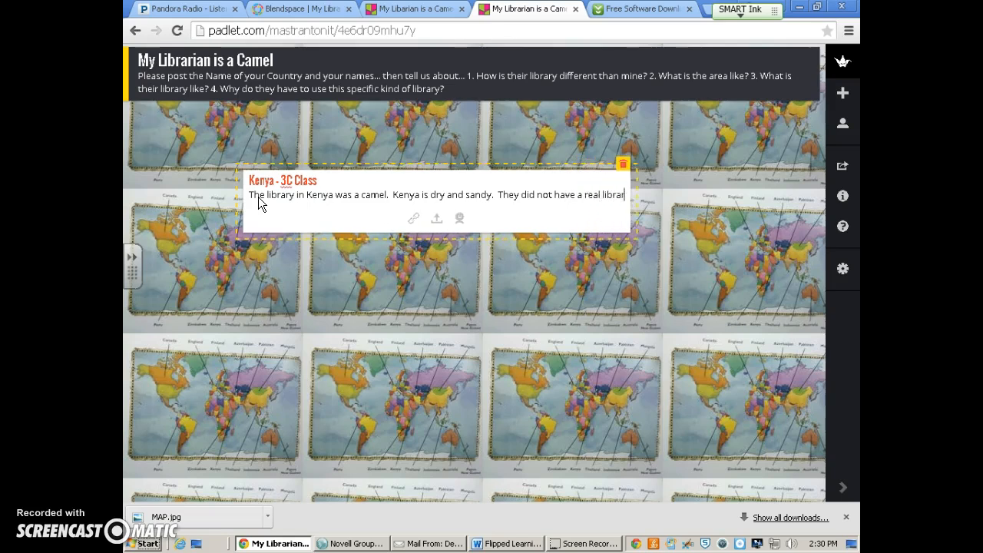
text(They)
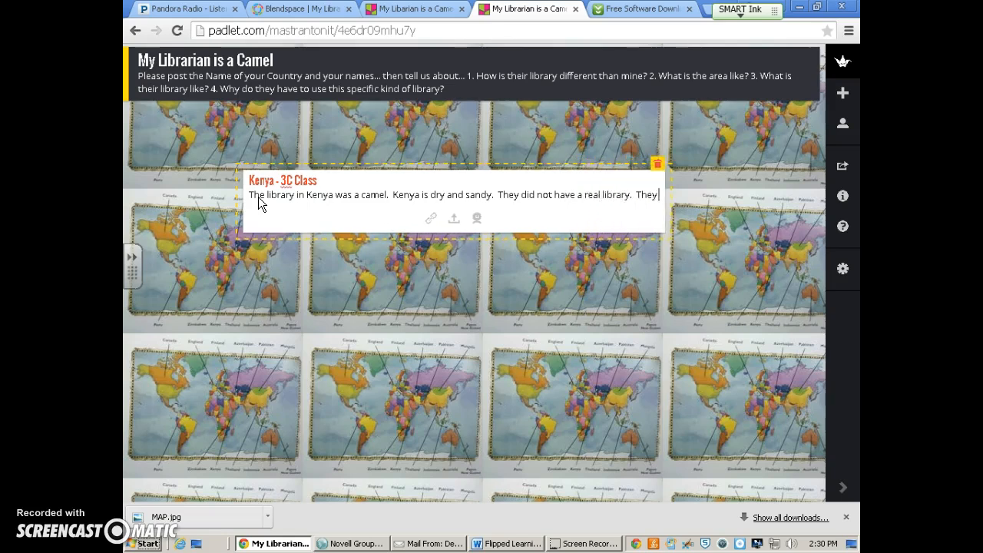
text(use a camel because camels are)
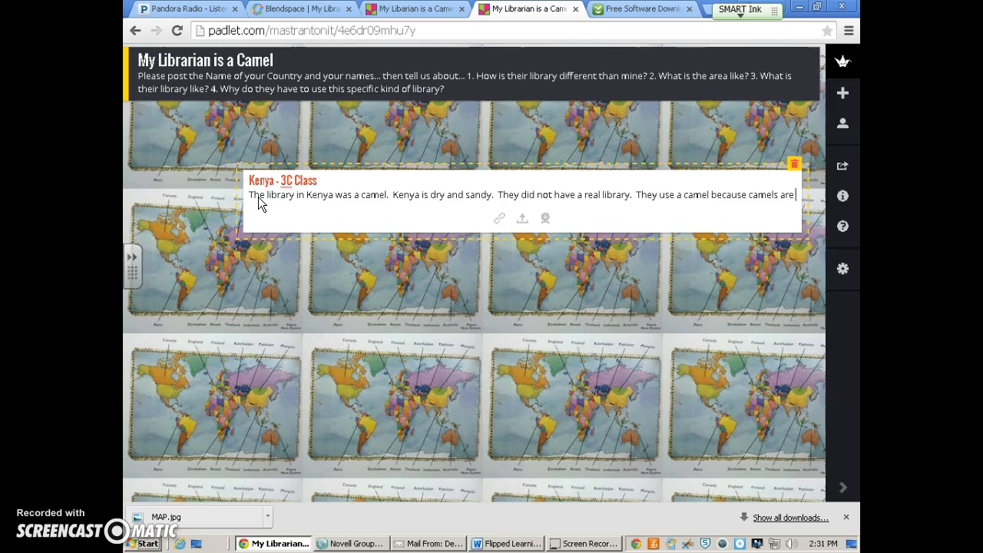
text(strong and can)
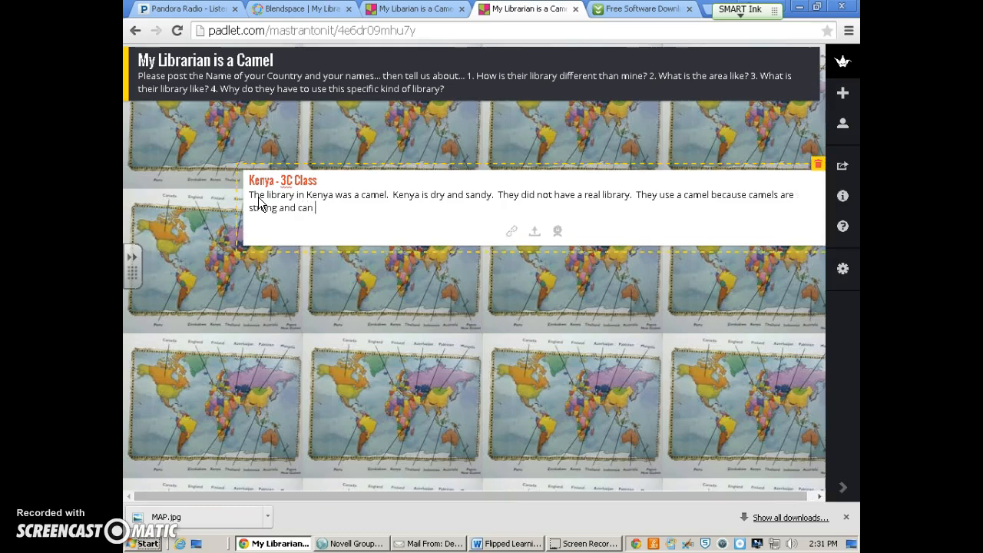
text(carry a lot)
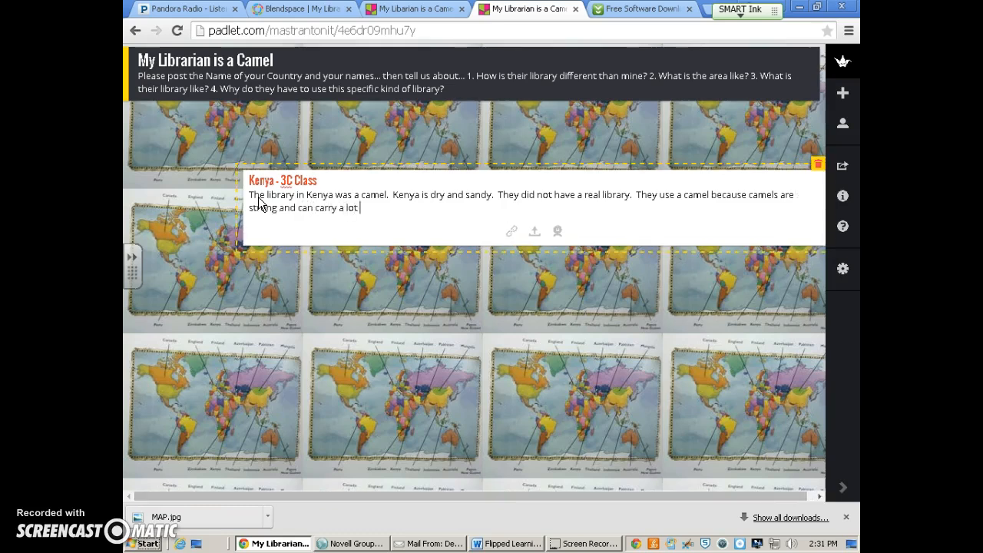
text(heavy)
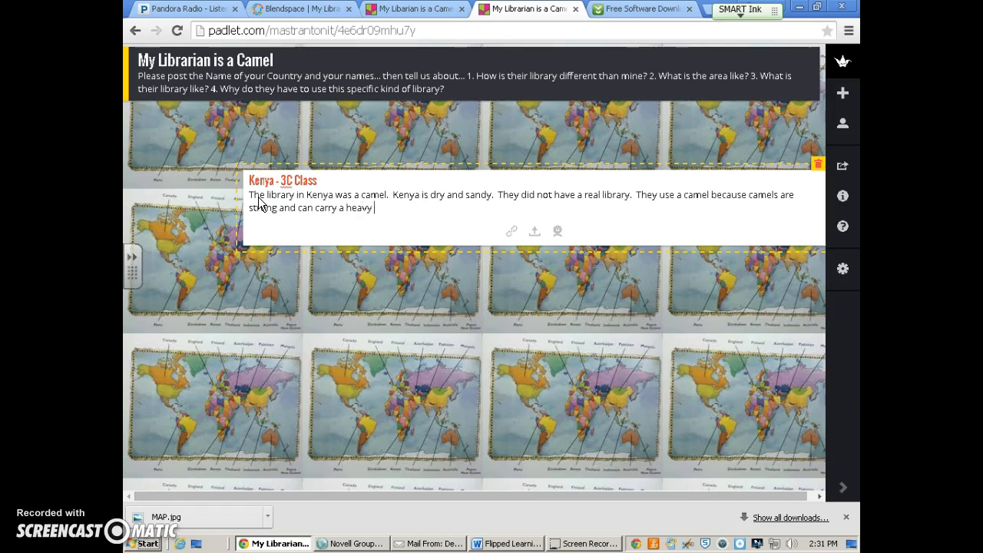
text(load. The)
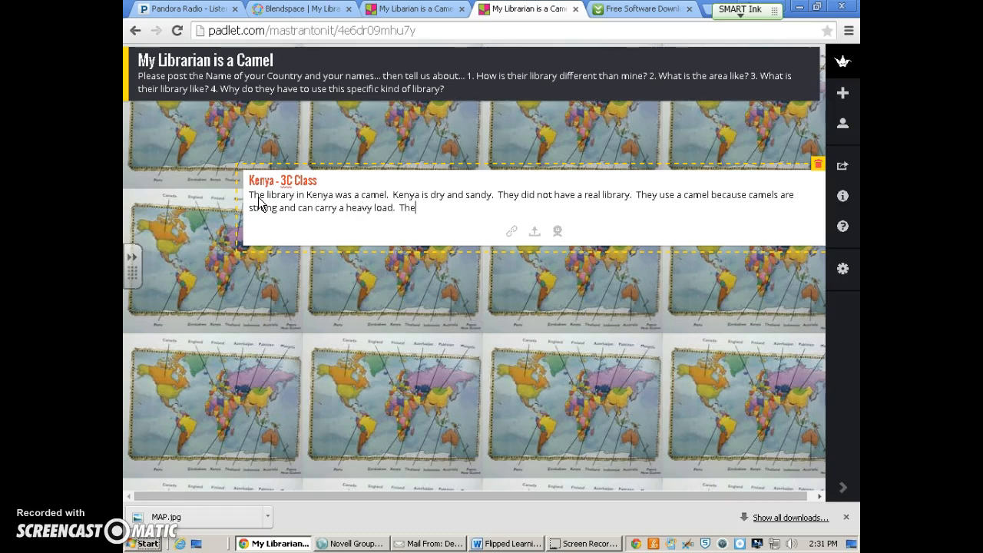
text(camels can)
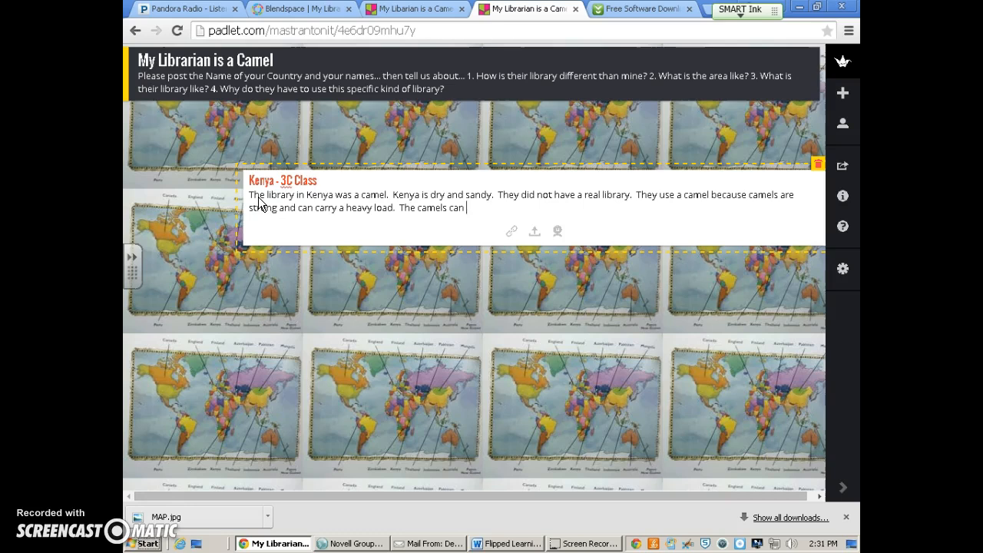
text(carry up to)
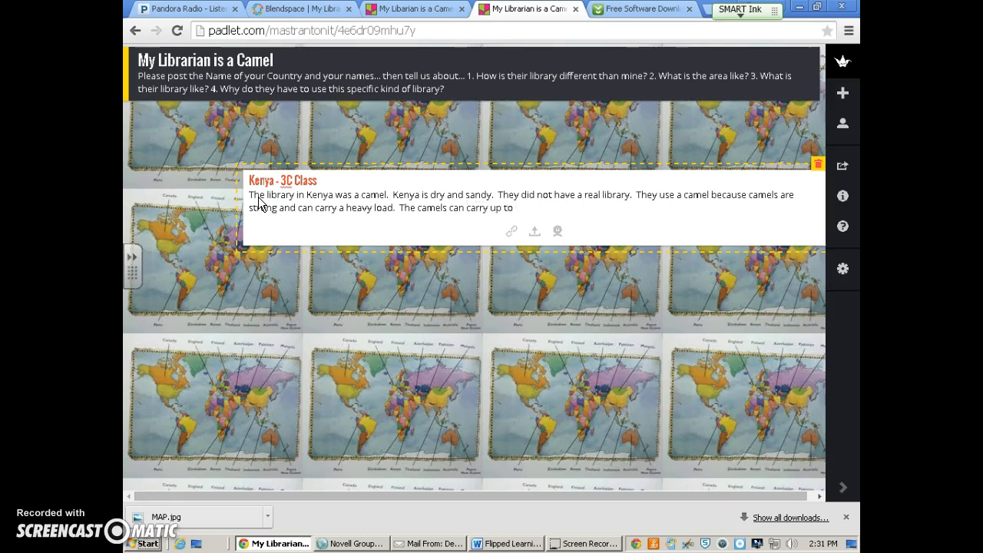
text(500 books at a time. They do not need a lot of water.)
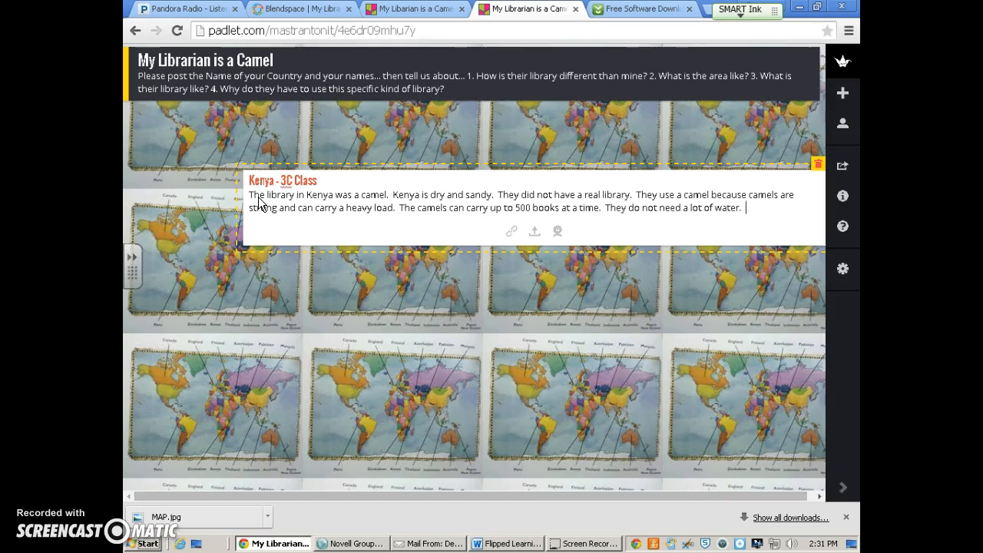
text(The camels)
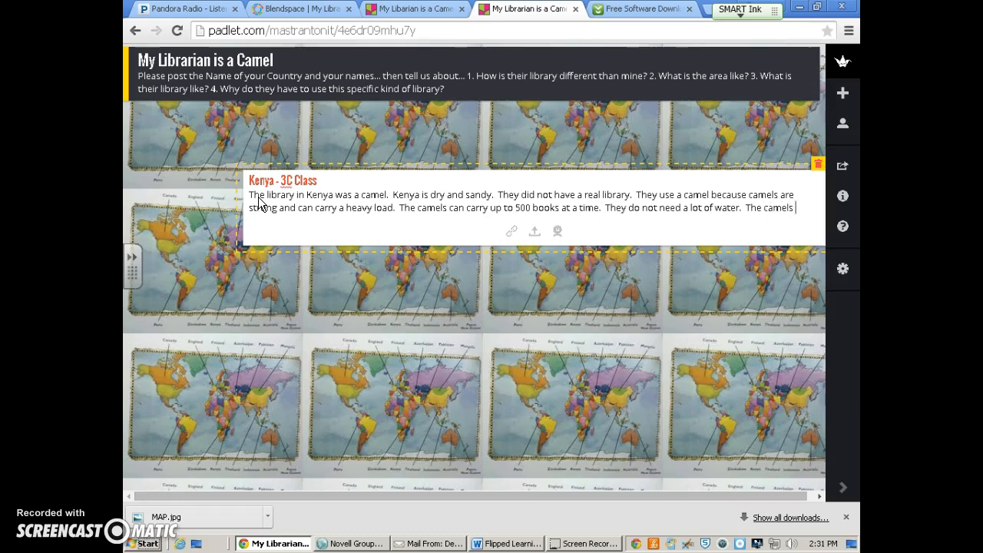
text(travel)
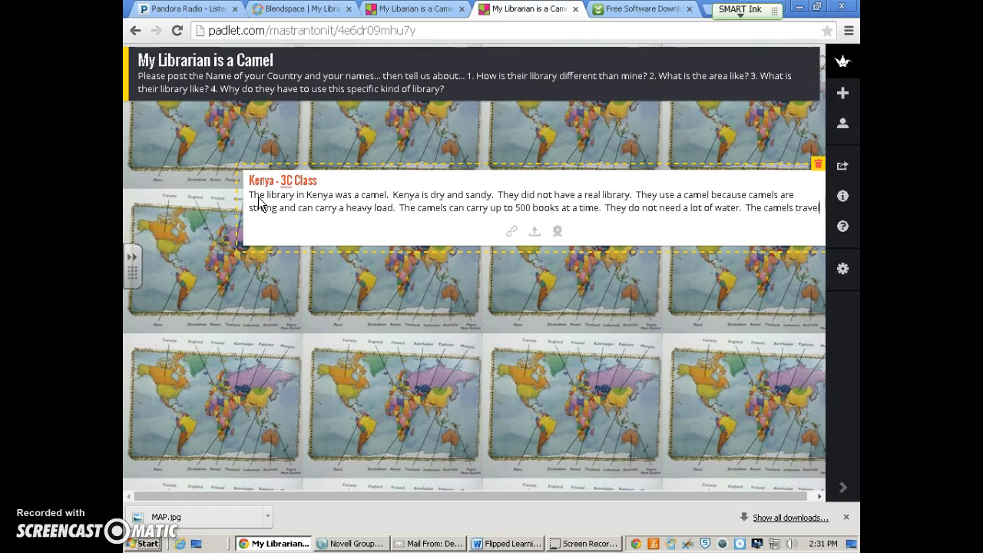
text(to differnt villages in Keny)
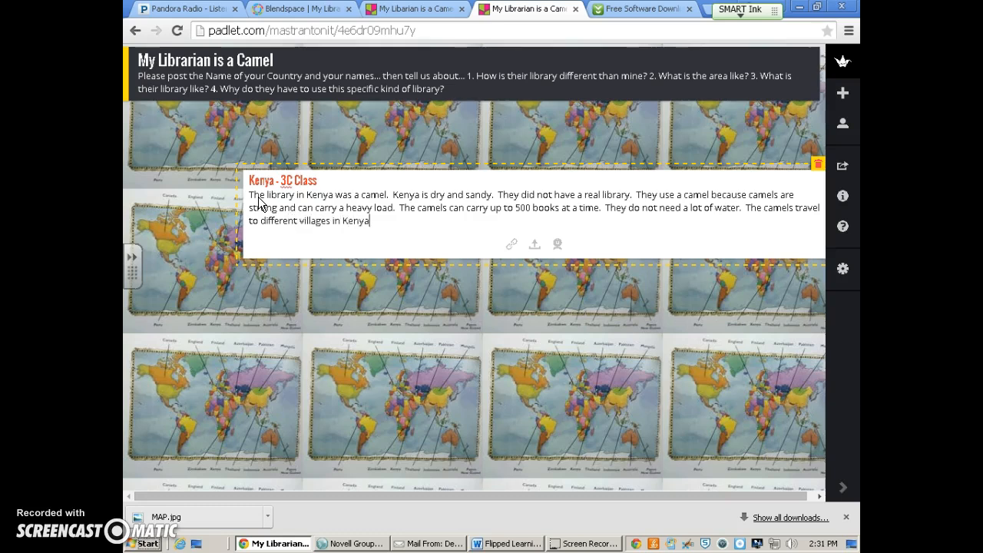
text(about every 2 w)
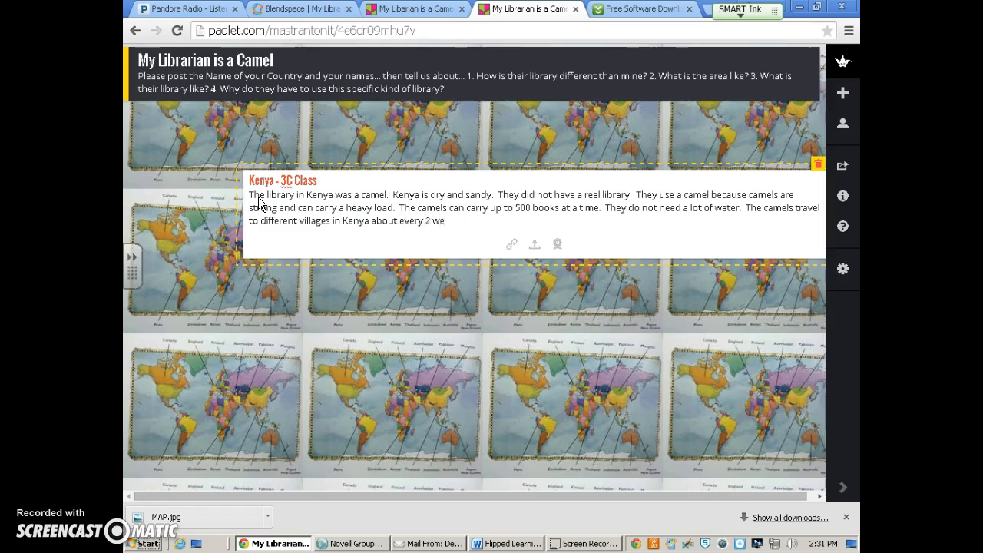
text(eks.)
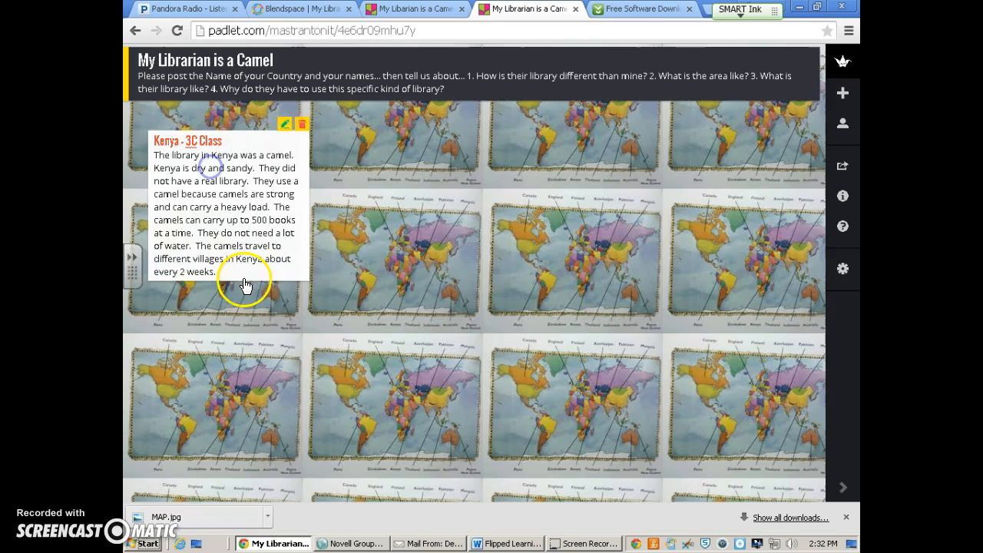
mouse_move(572, 328)
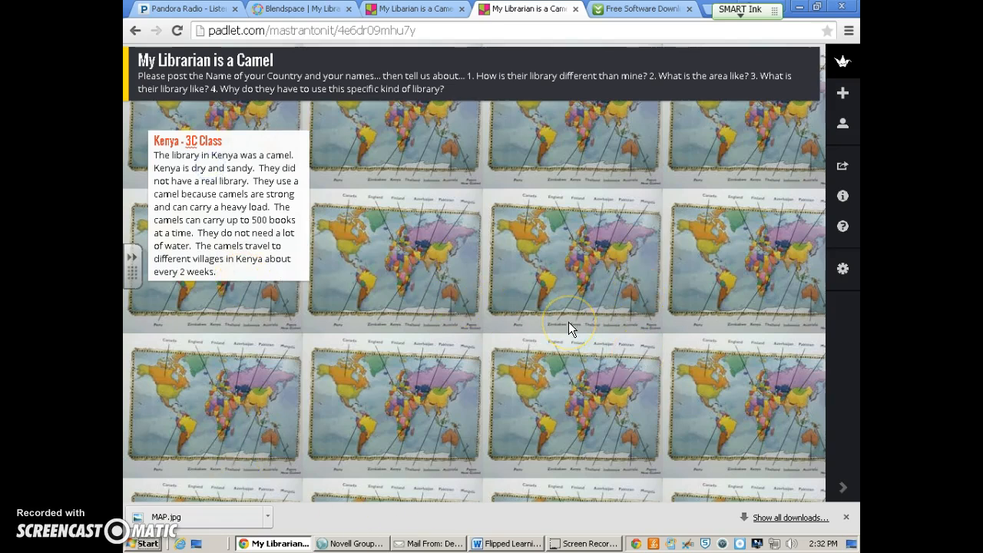
mouse_move(400, 217)
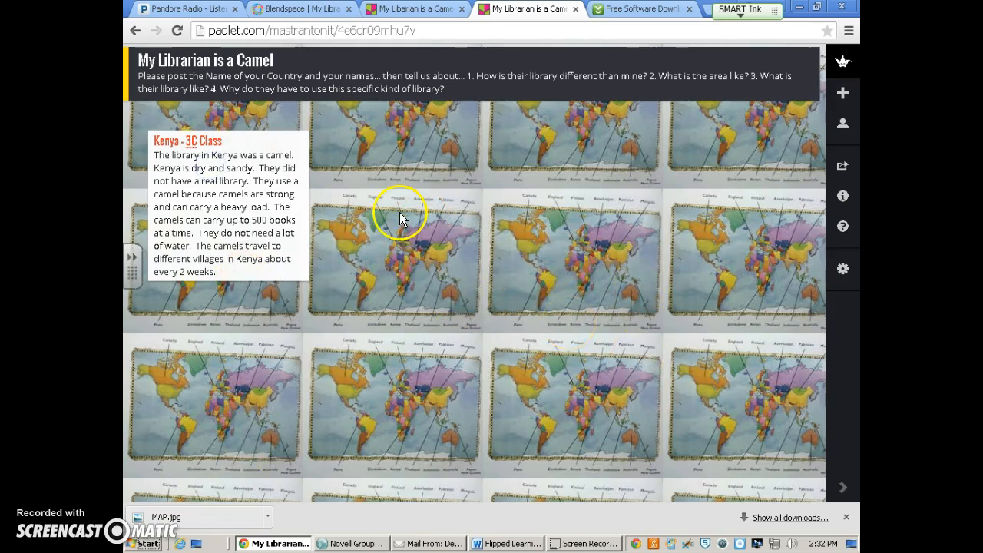
mouse_move(198, 176)
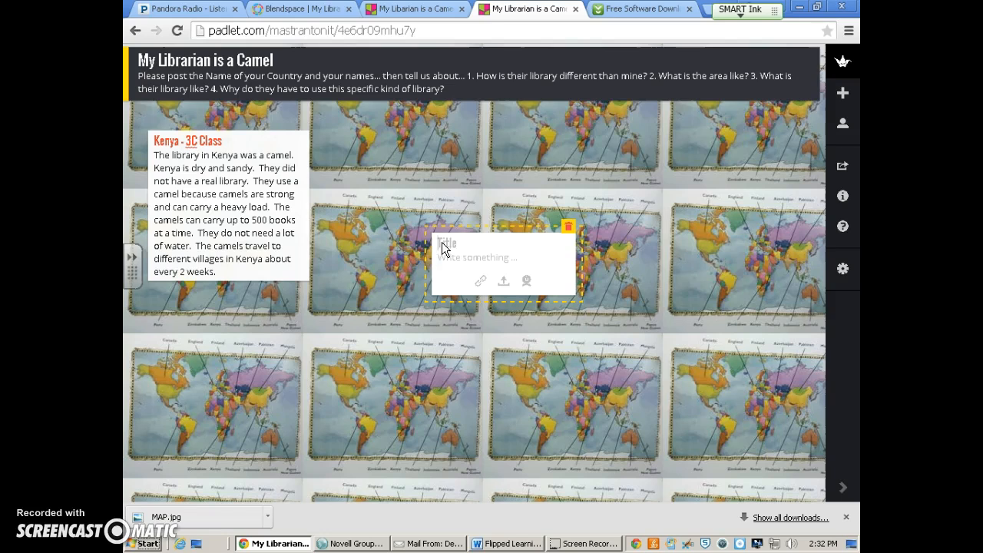
mouse_move(277, 304)
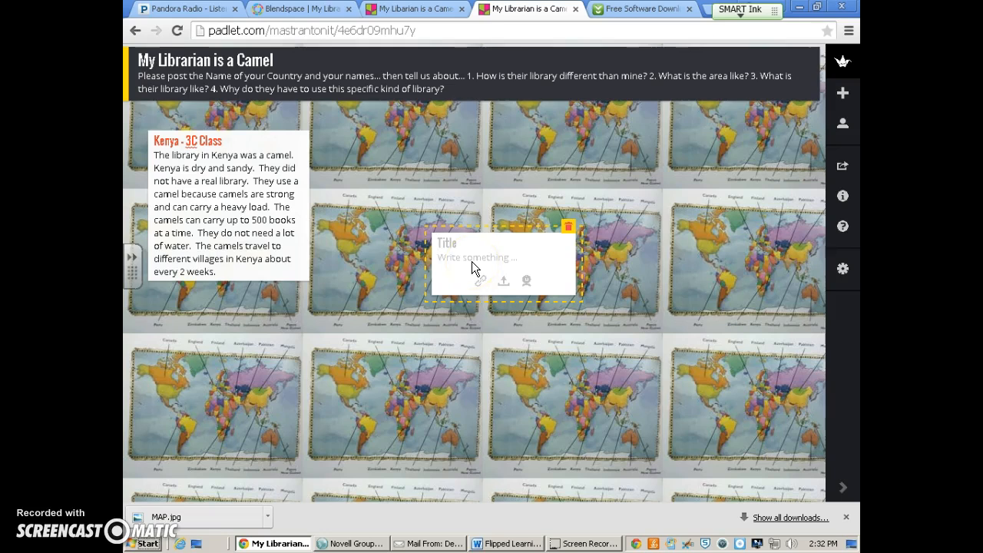
mouse_move(212, 178)
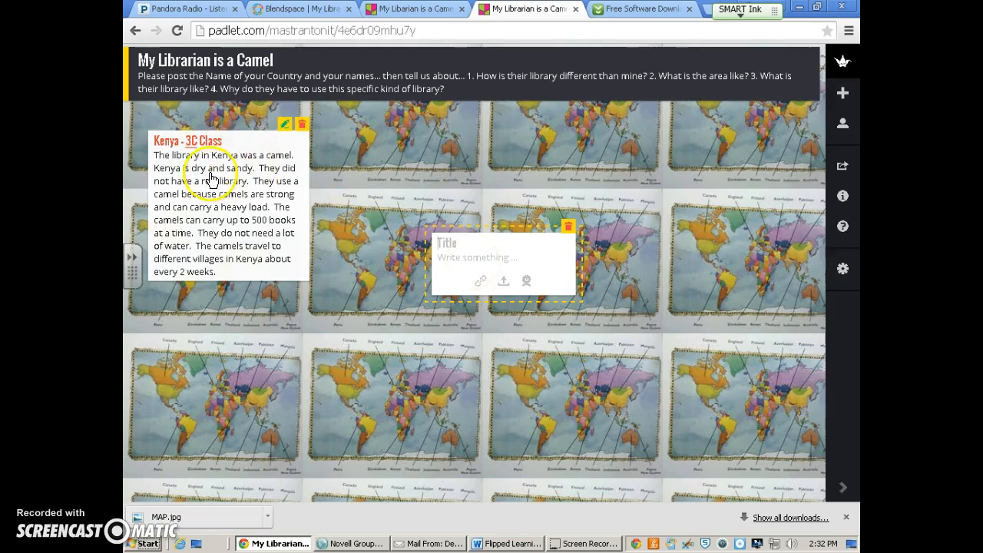